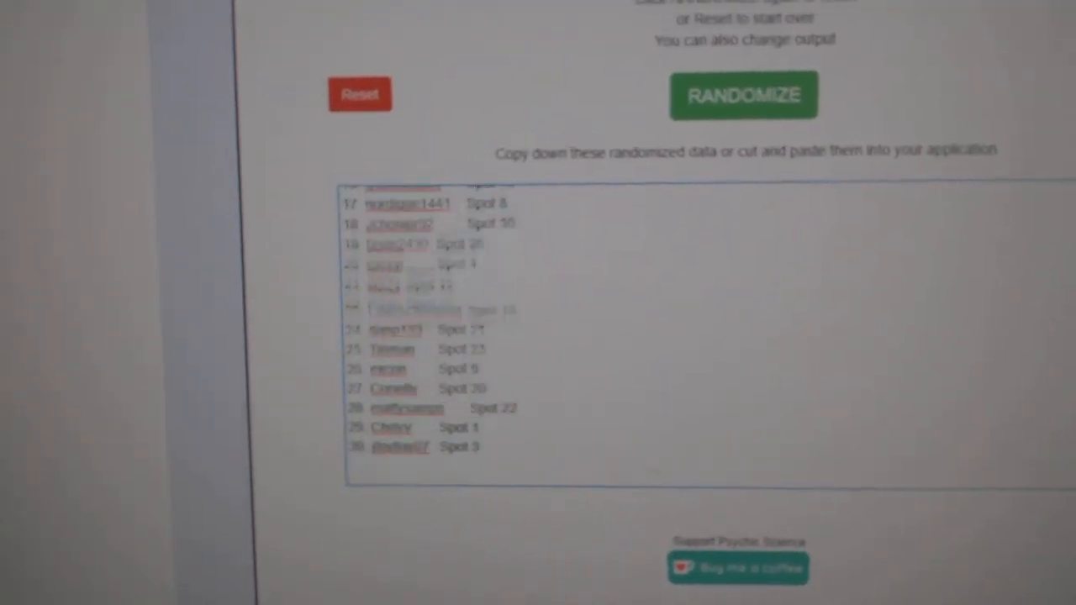
Reshuffle the username and spot list twice with RANDOMIZE
left_click(698, 114)
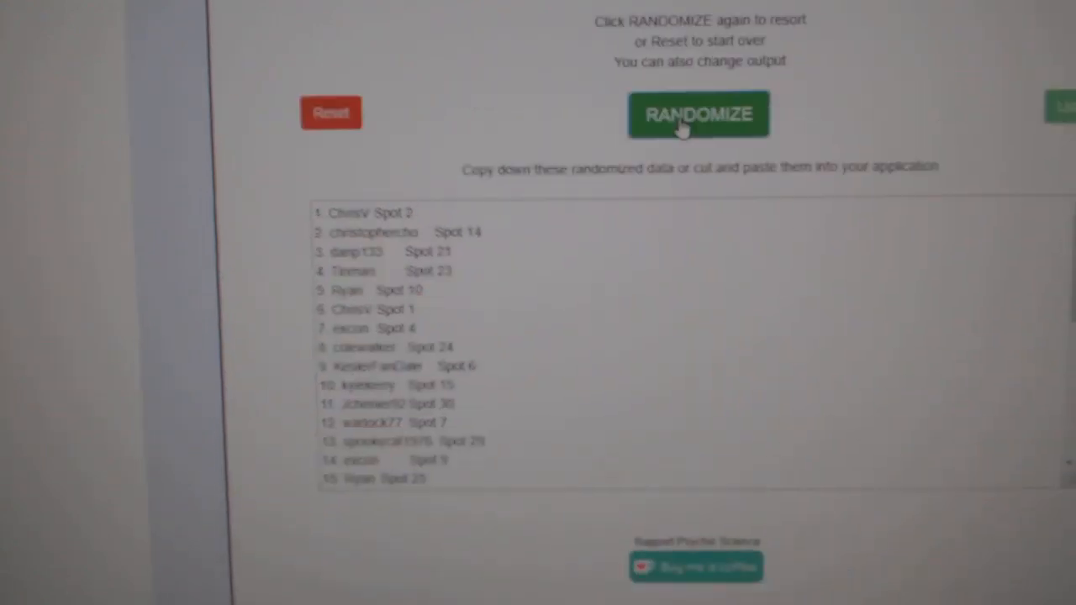
left_click(698, 113)
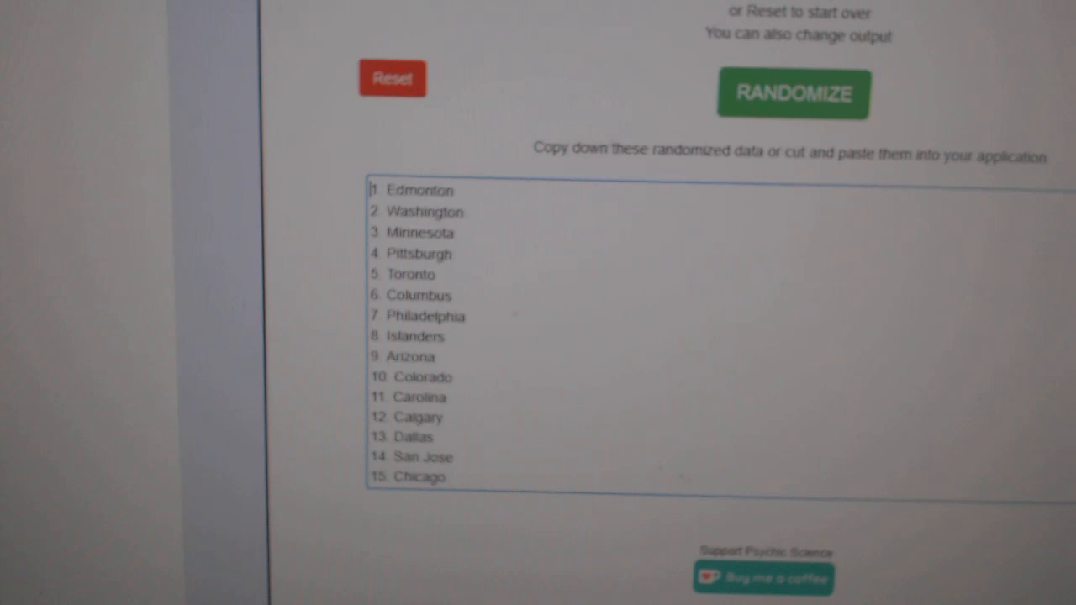
Reshuffle the NHL team names into a new random order twice
left_click(702, 130)
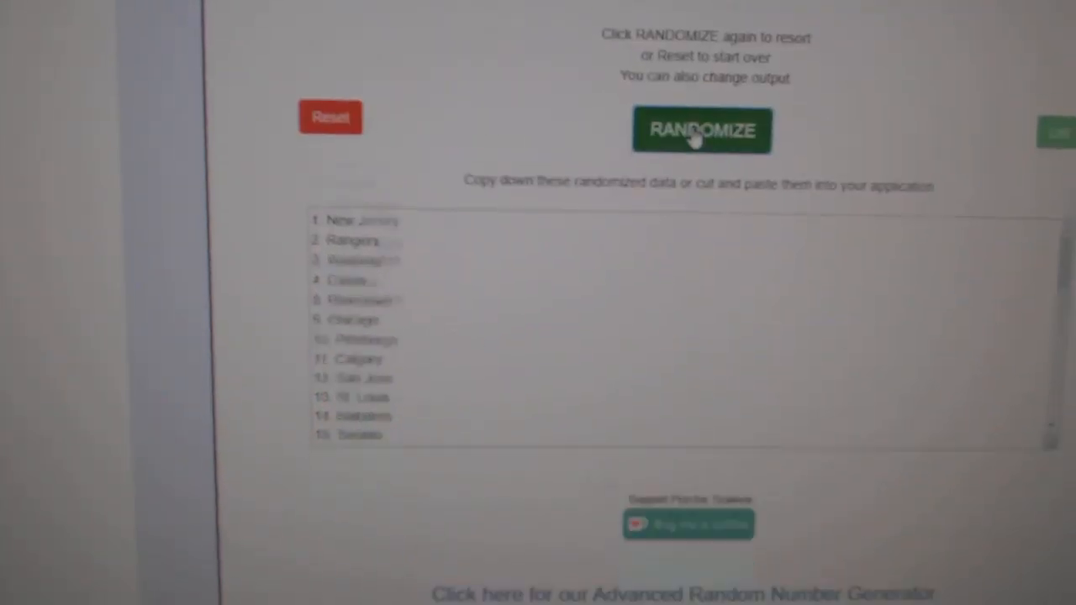
left_click(702, 131)
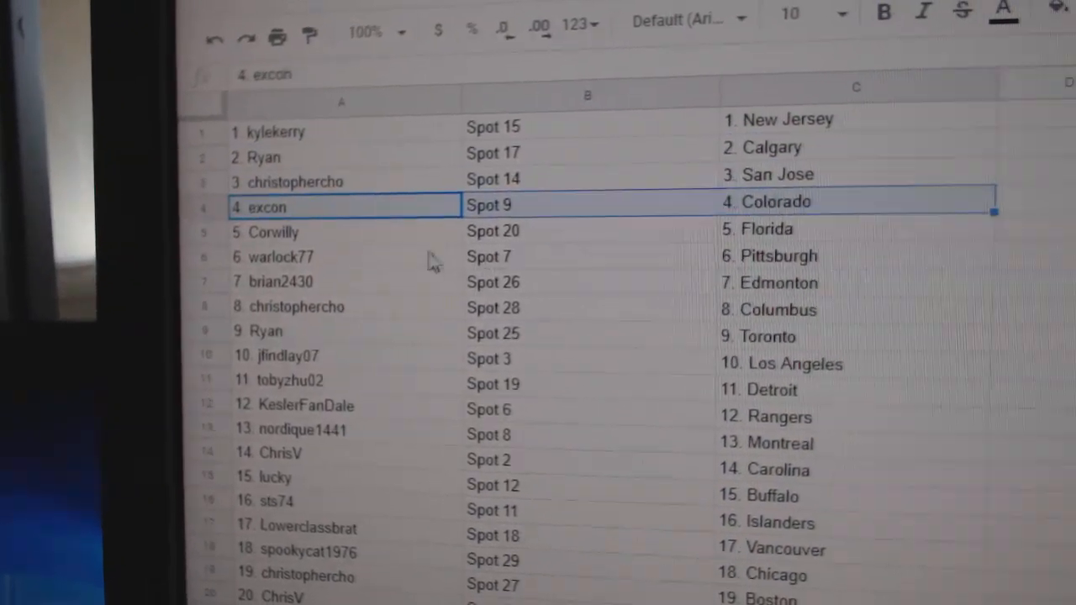
left_click(275, 257)
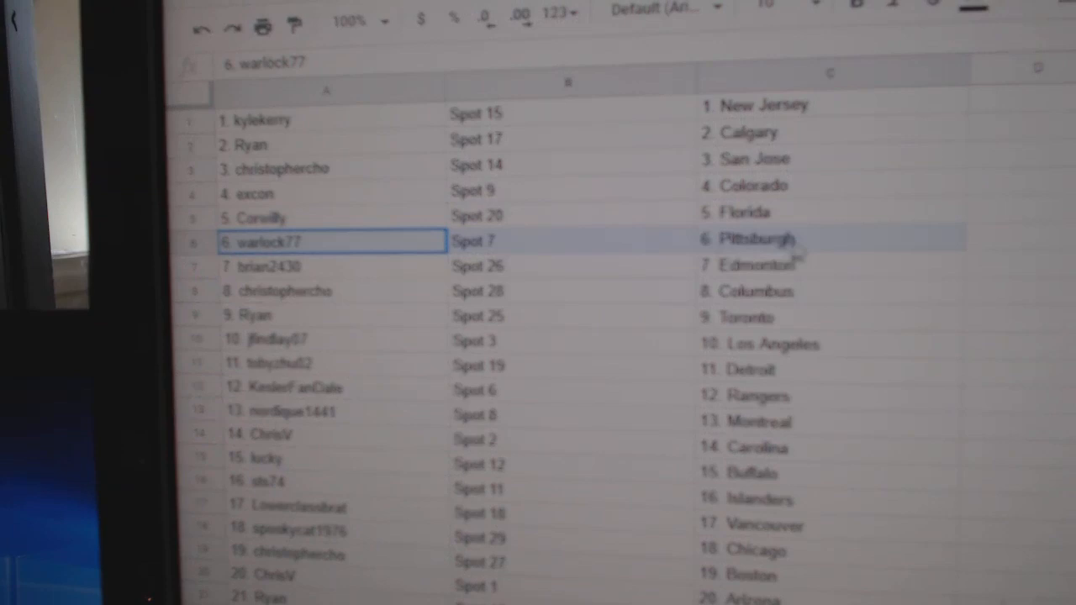
left_click(328, 260)
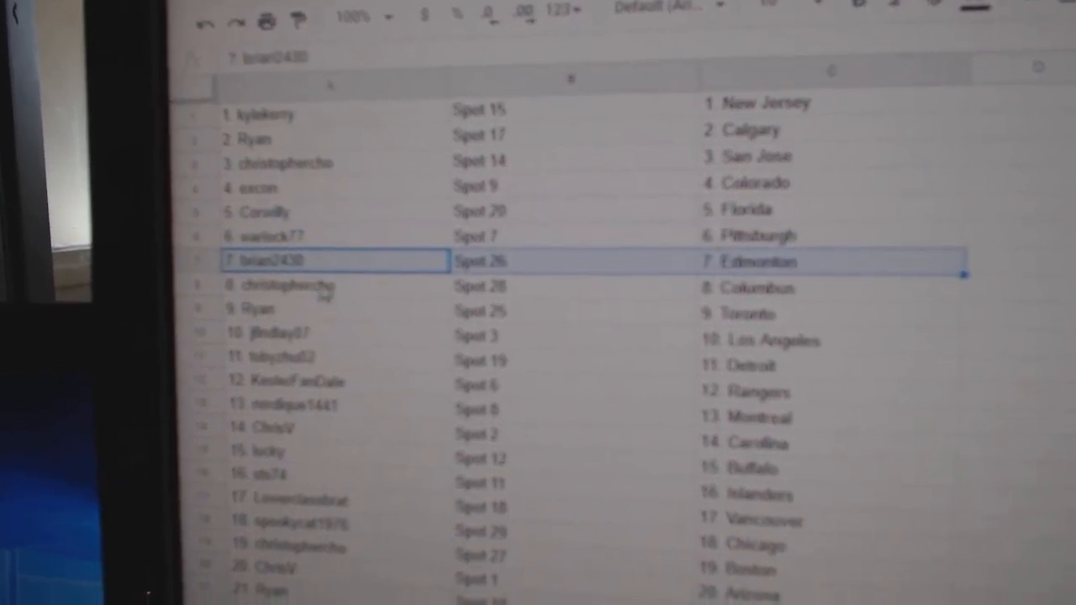
left_click(269, 286)
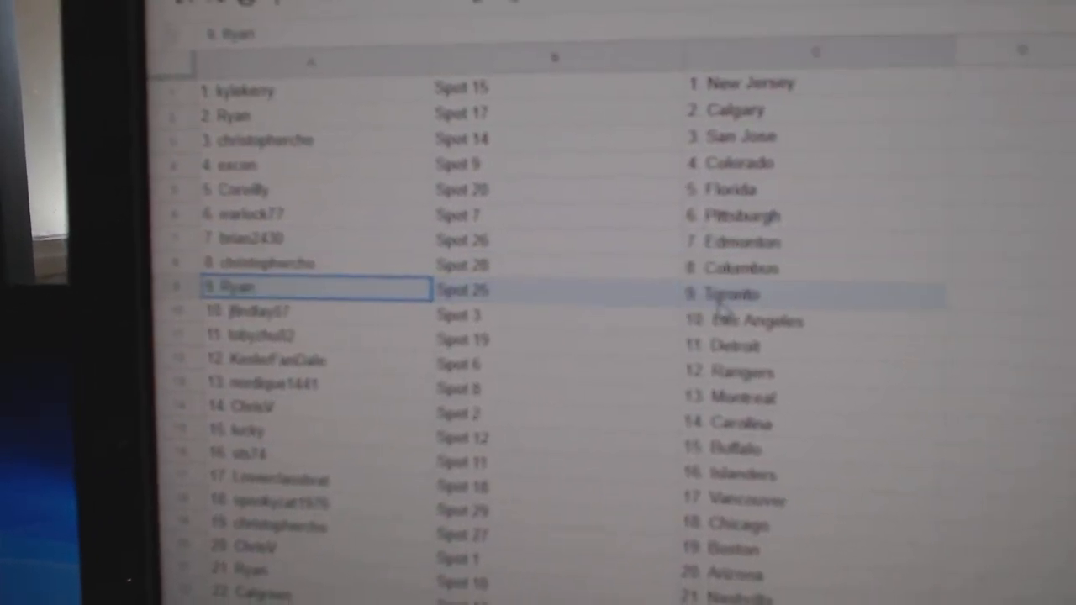